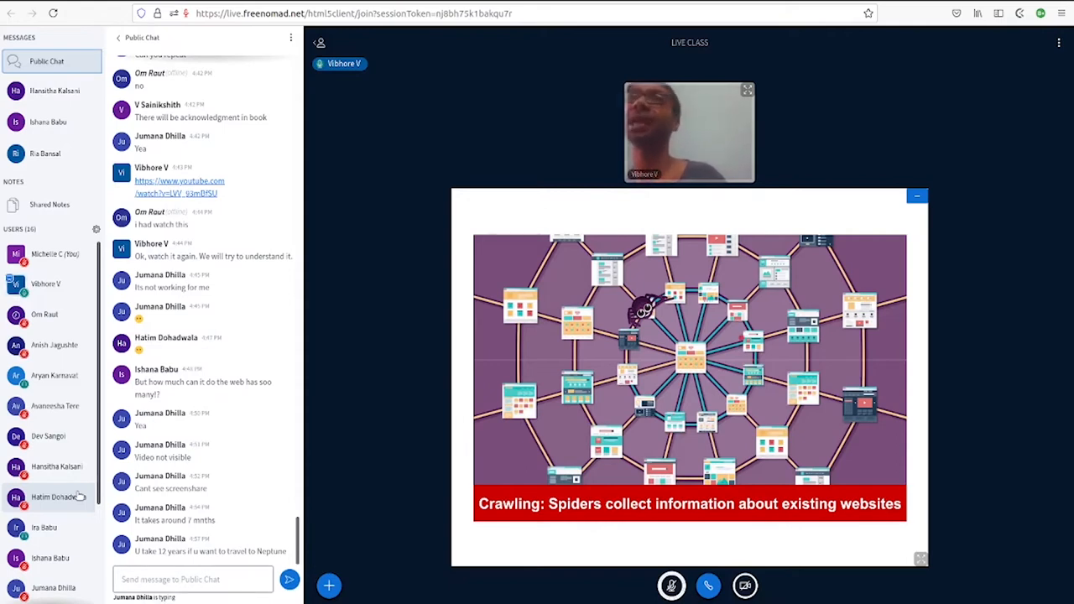
pyautogui.scroll(-3)
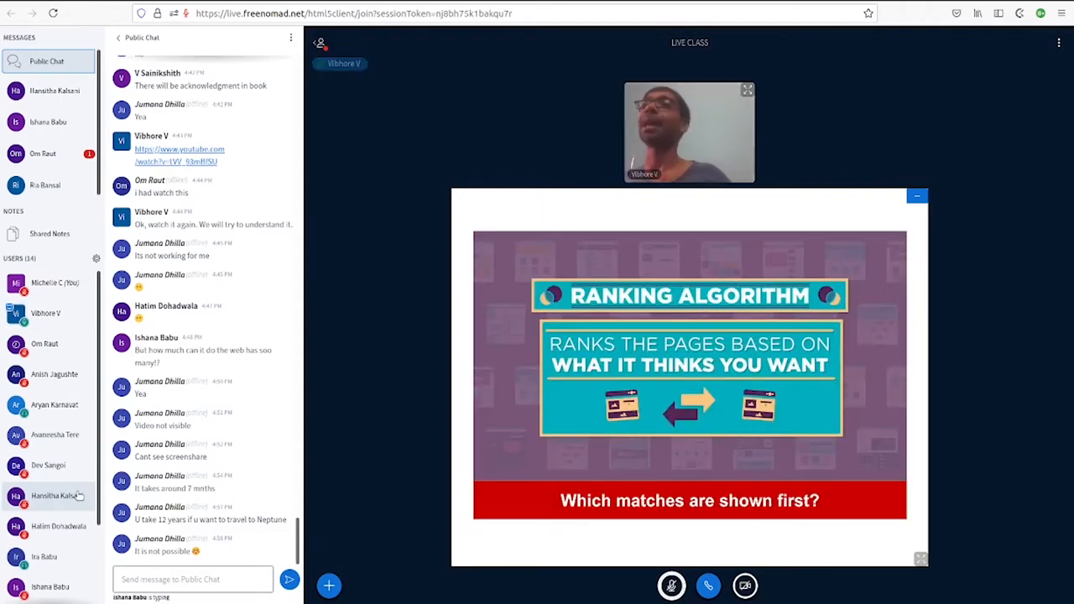
pyautogui.click(42, 154)
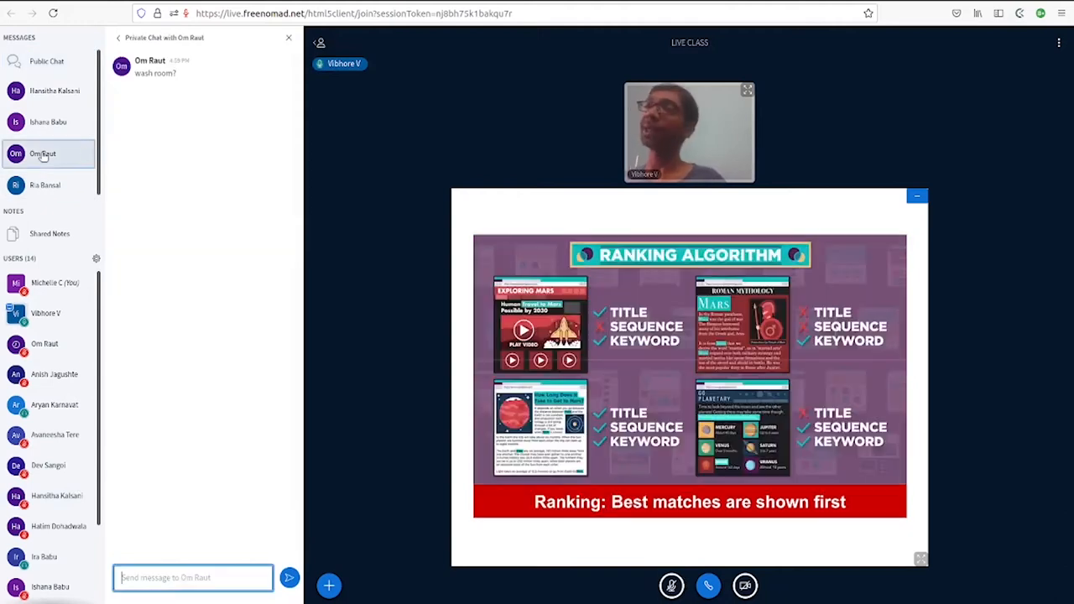
pyautogui.click(47, 60)
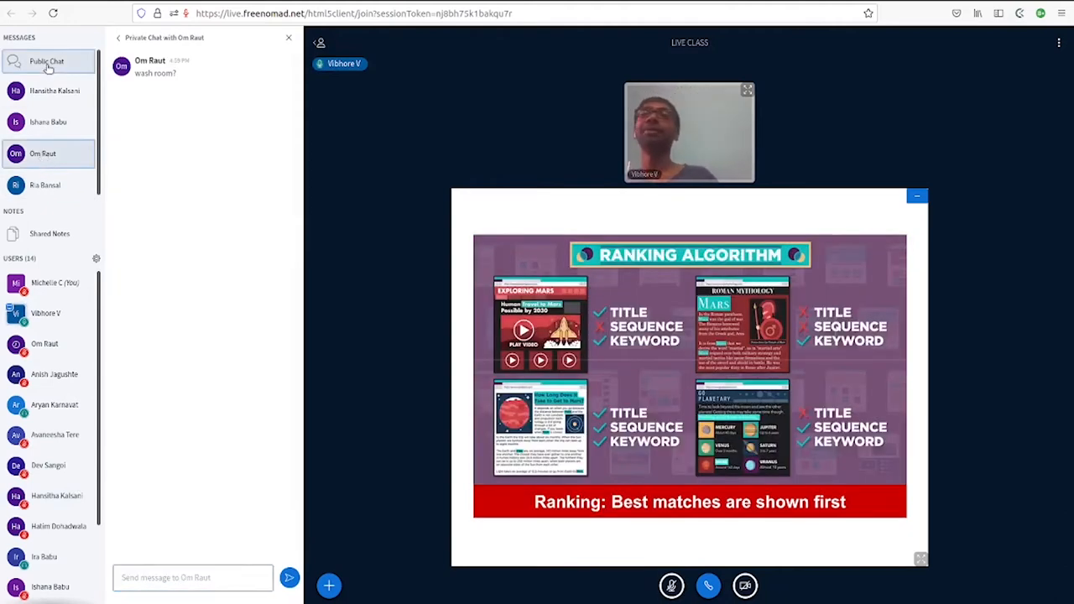
pyautogui.click(50, 61)
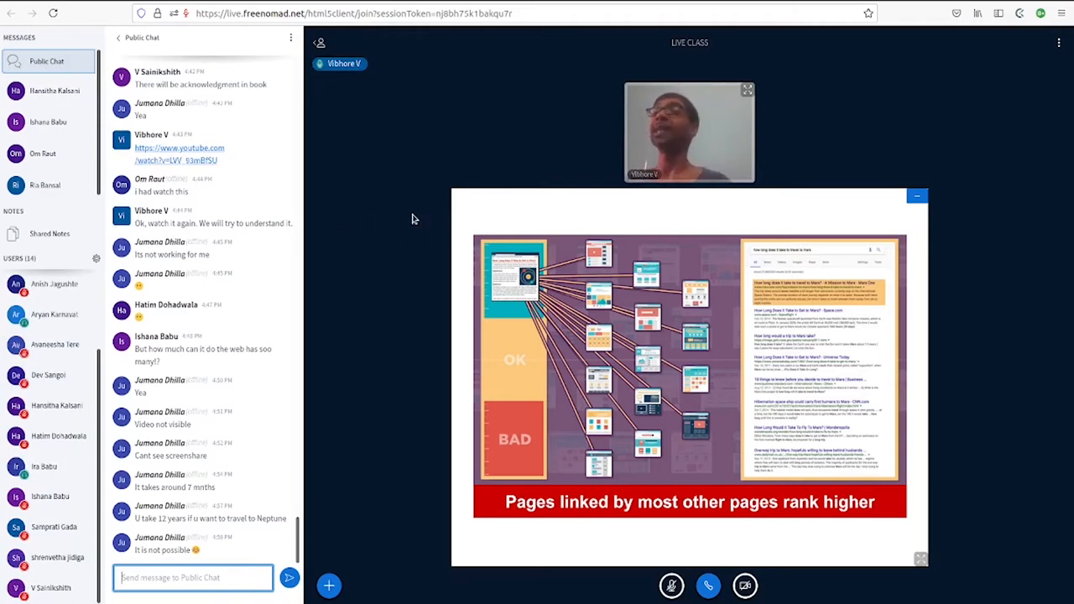
pyautogui.moveTo(394, 183)
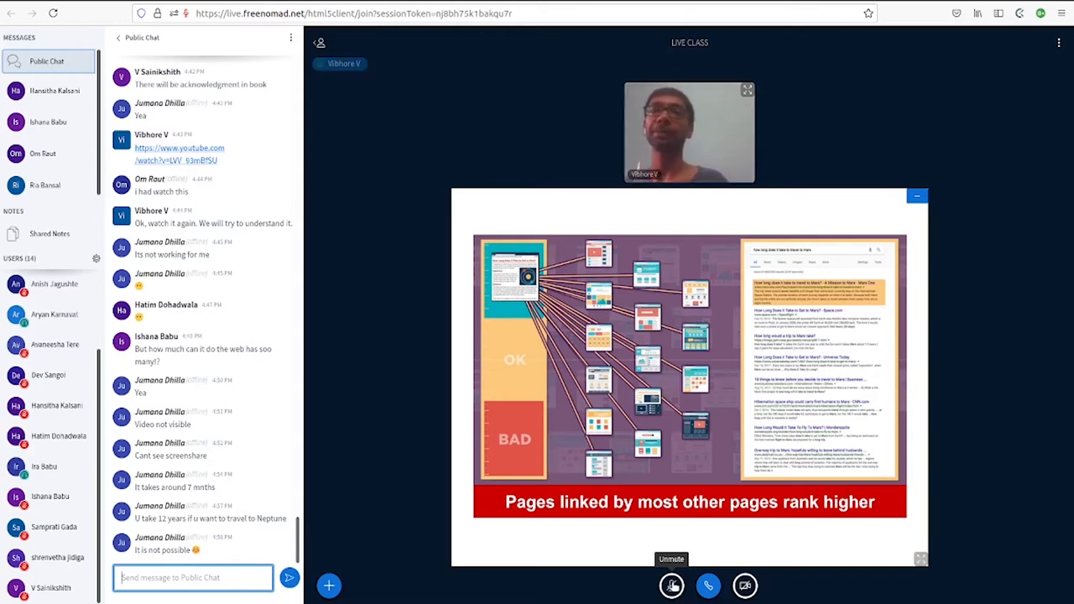
pyautogui.click(671, 587)
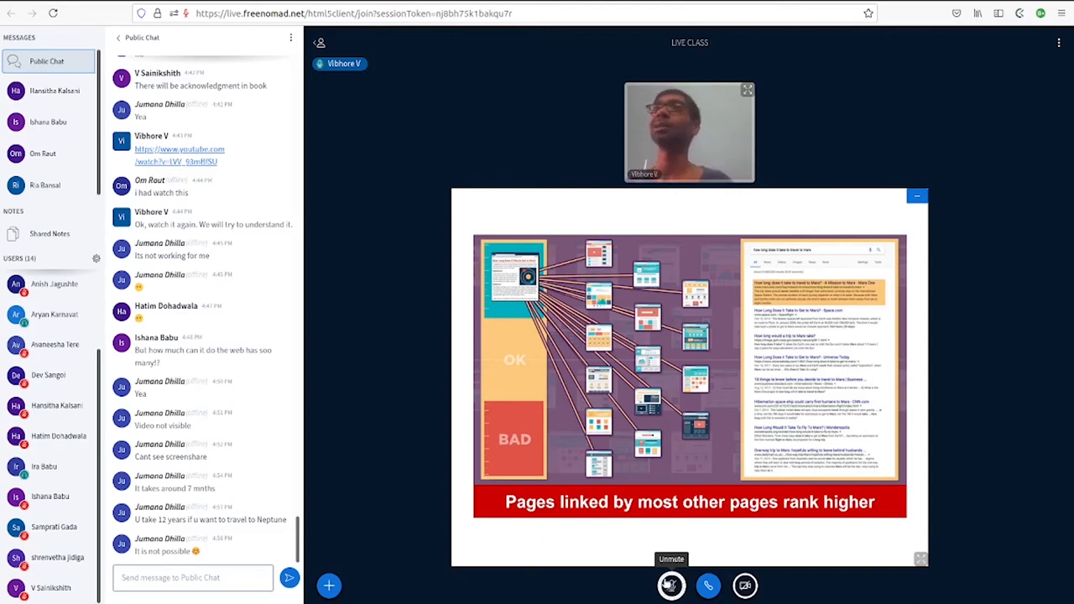
pyautogui.click(668, 588)
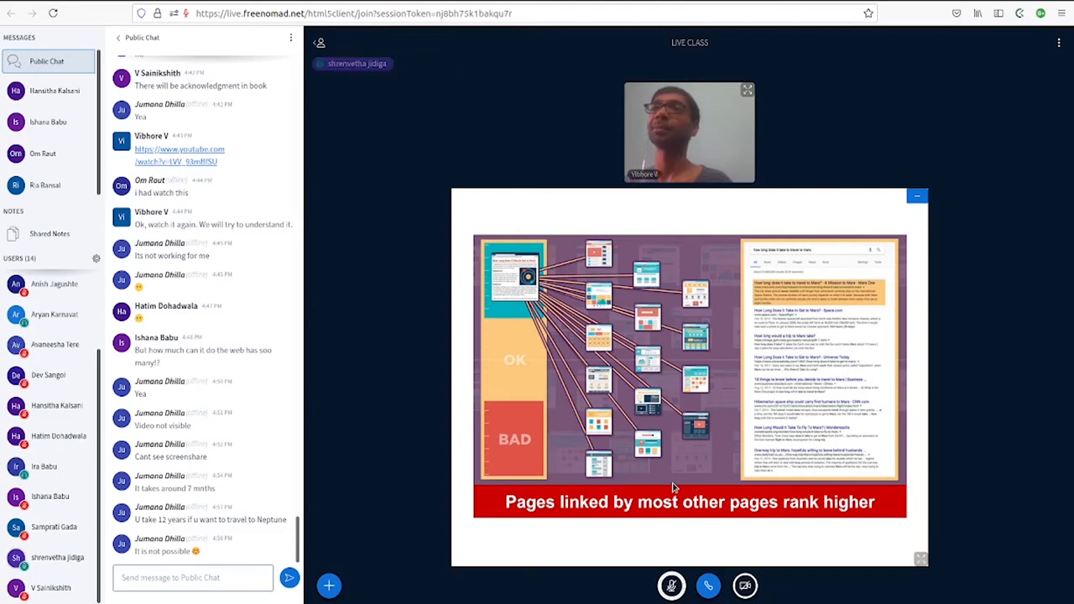
pyautogui.moveTo(84, 474)
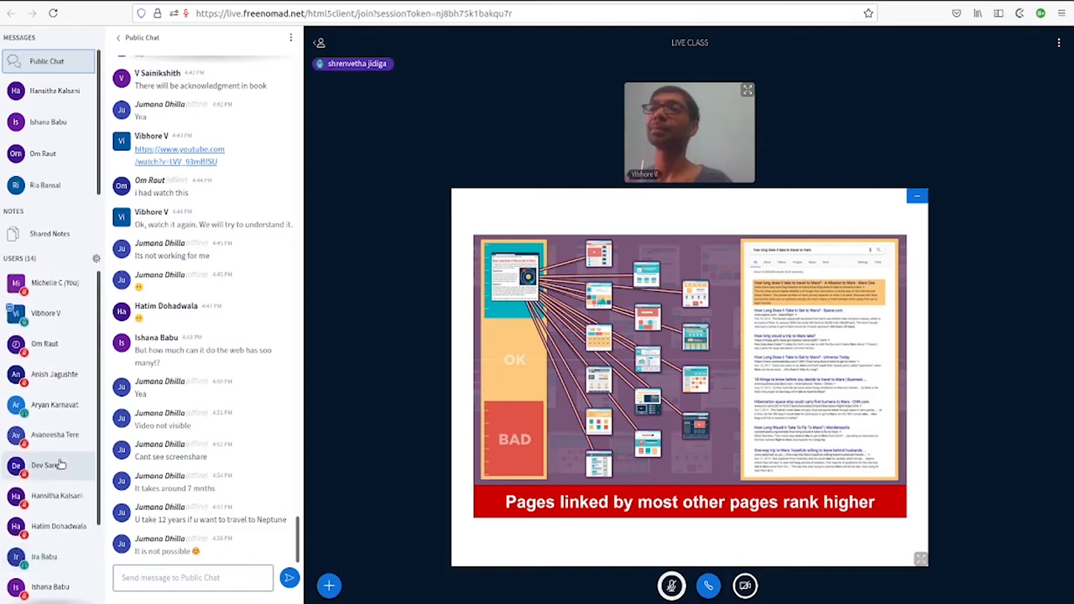
pyautogui.scroll(-3)
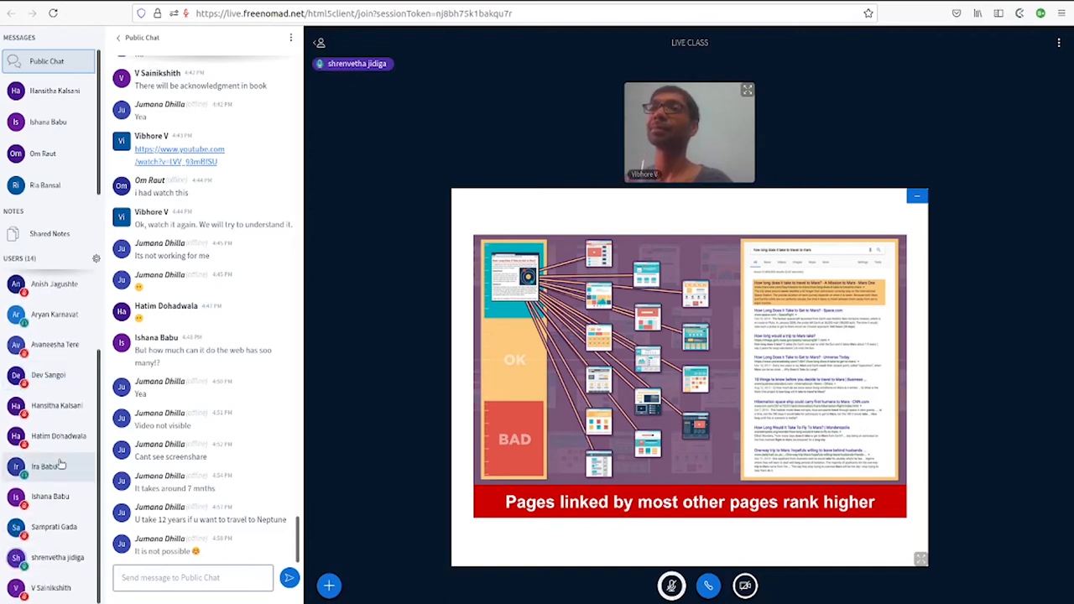